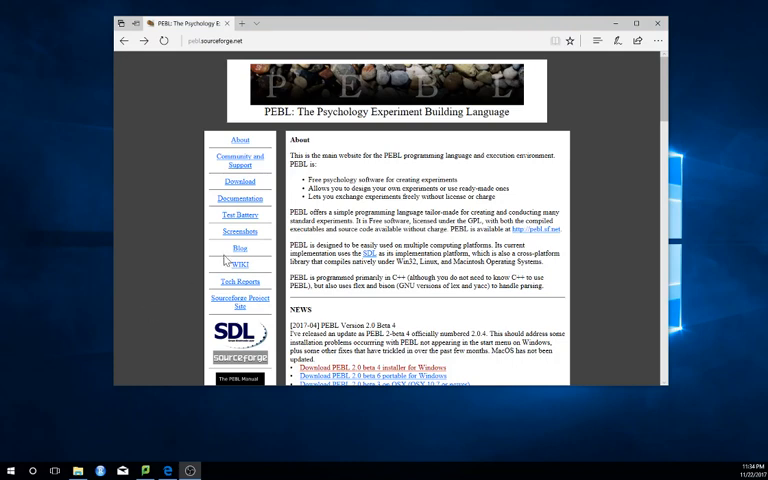
mouse_move(388, 32)
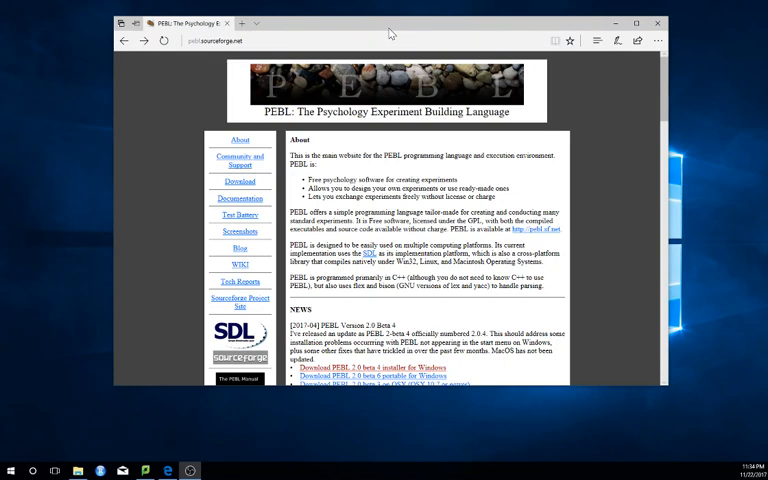
mouse_move(390, 32)
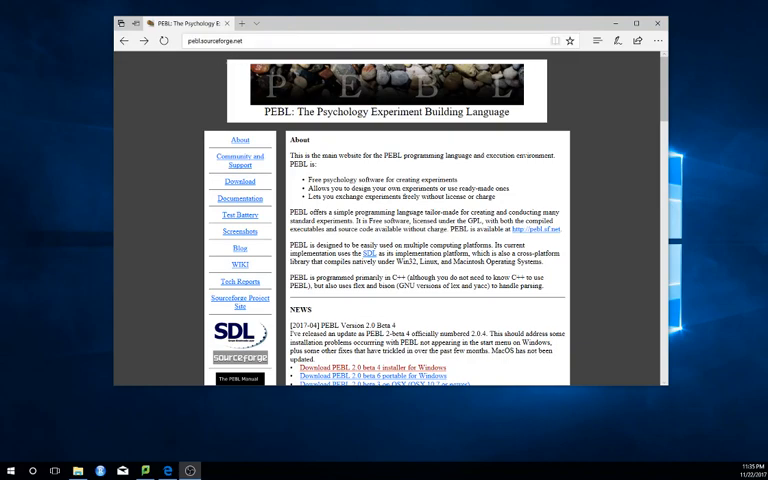
- Scroll the PEBL homepage down to the News section with the PEBL 2.0 download links
scroll("down", 3)
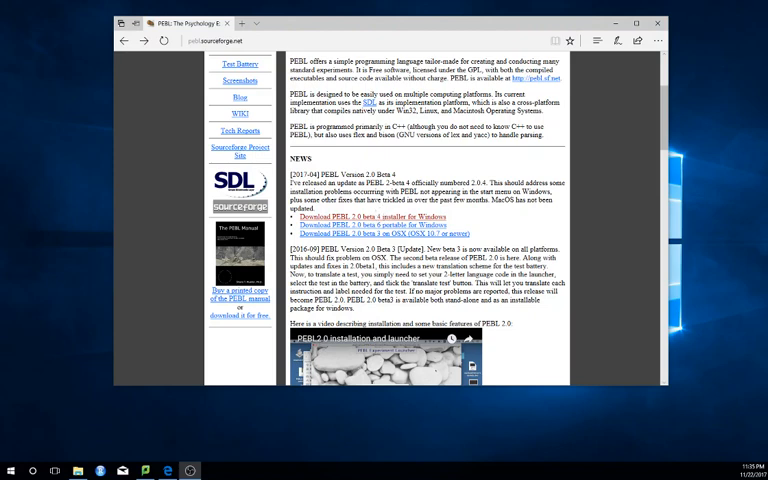
mouse_move(390, 218)
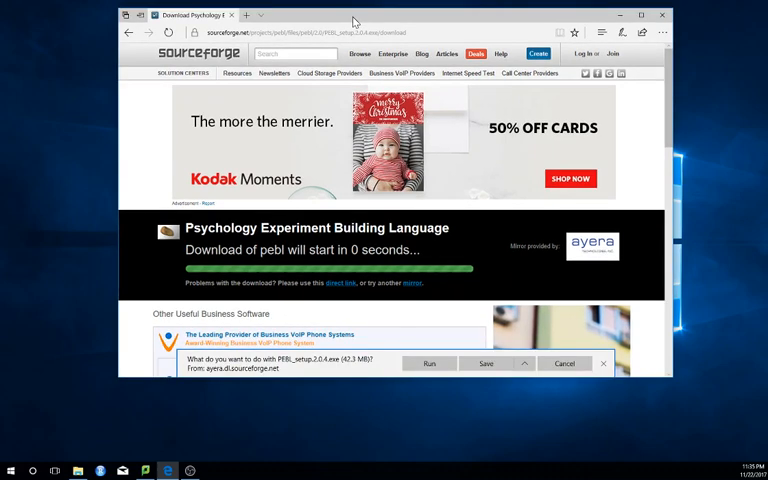
mouse_move(286, 372)
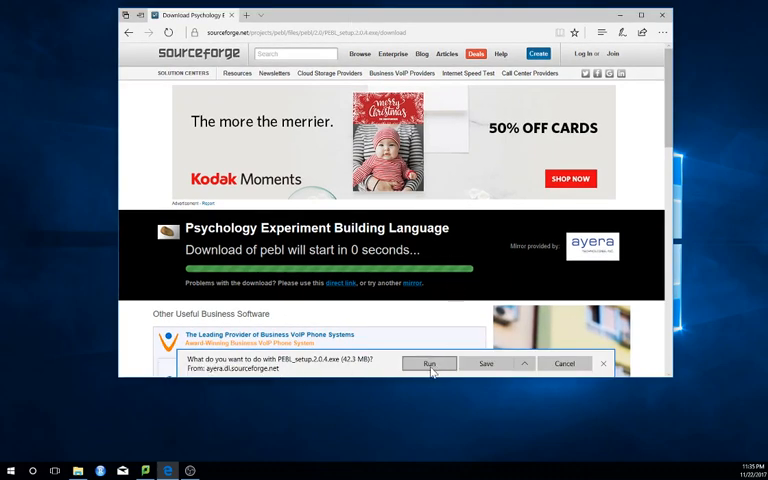
- Run the downloaded PEBL 2.0 setup file from the Edge download prompt
left_click(430, 364)
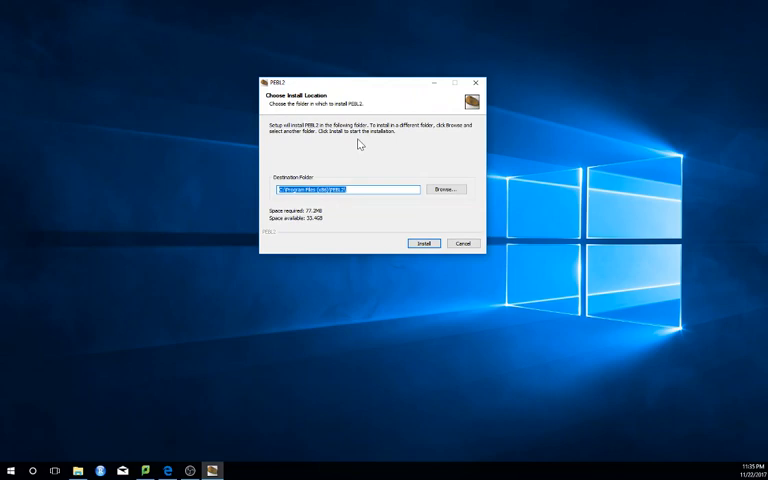
mouse_move(72, 360)
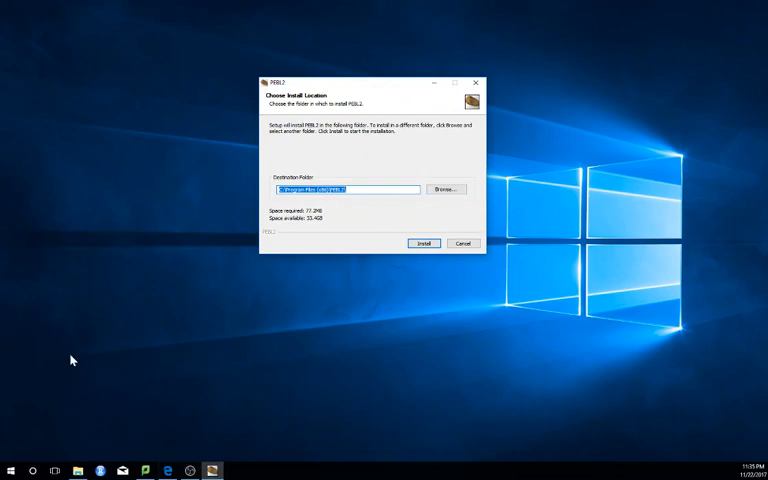
mouse_move(326, 244)
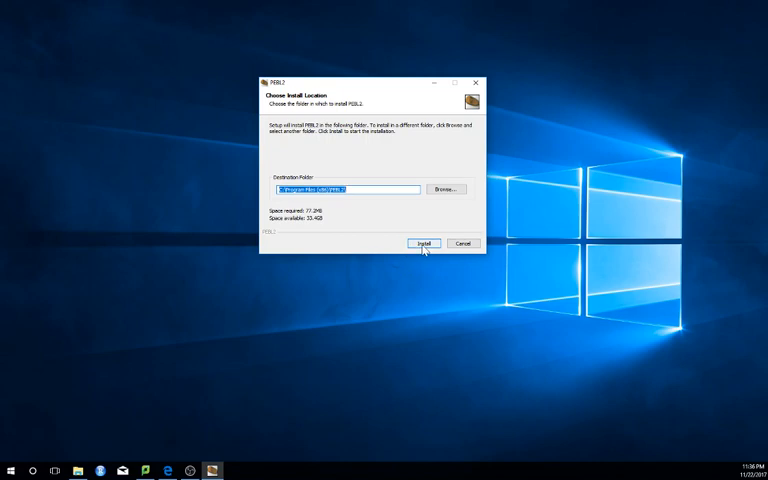
- Install PEBL 2 into the default folder, accept the license agreement and finish the setup
left_click(422, 244)
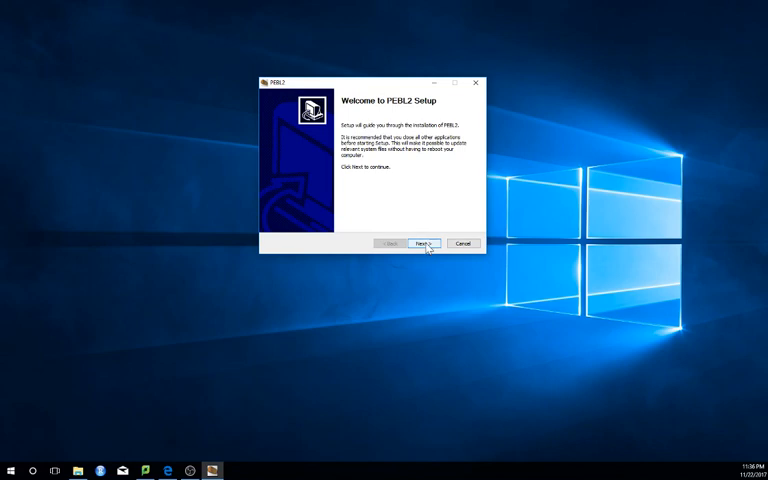
left_click(424, 244)
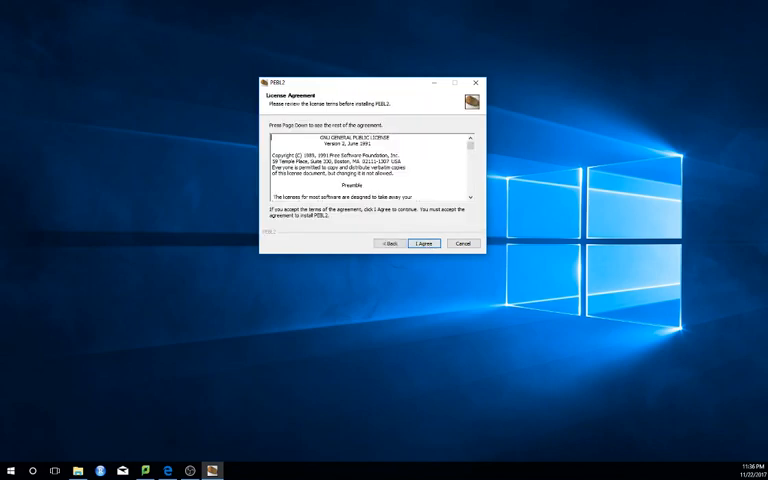
scroll("down", 3)
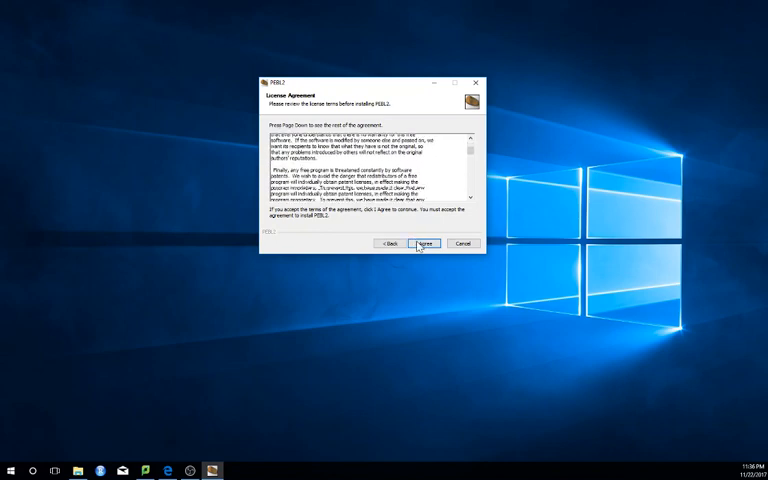
left_click(424, 244)
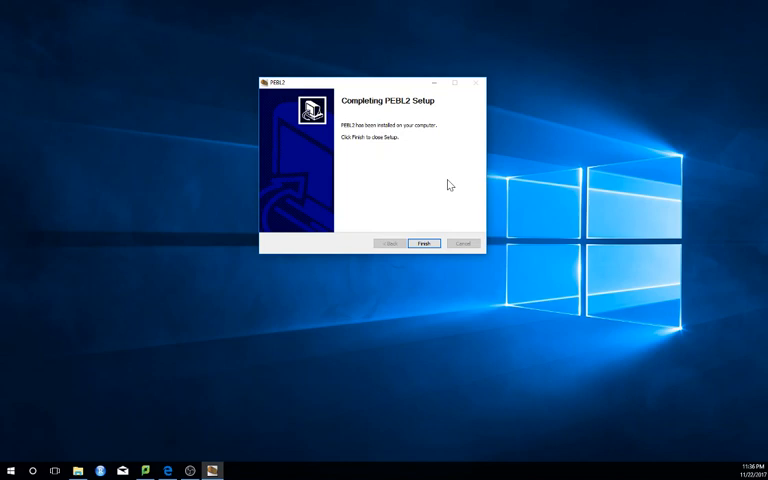
left_click(424, 244)
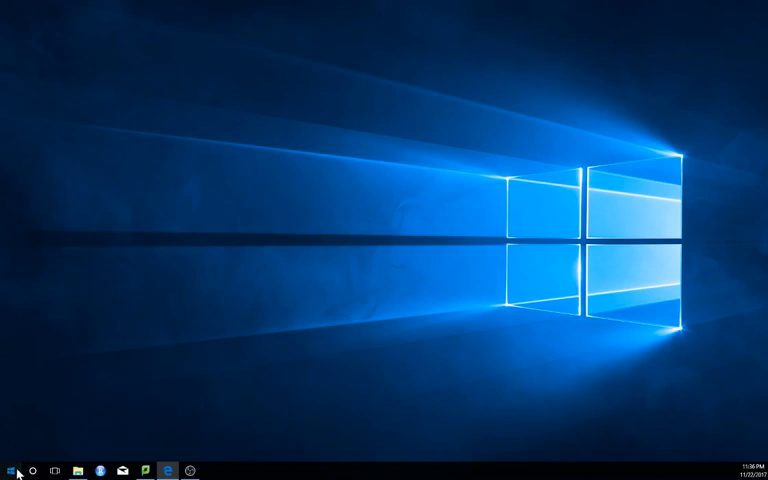
- Find the PEBL2 folder in the Start menu app list and start the PEBL2 Launcher
left_click(12, 464)
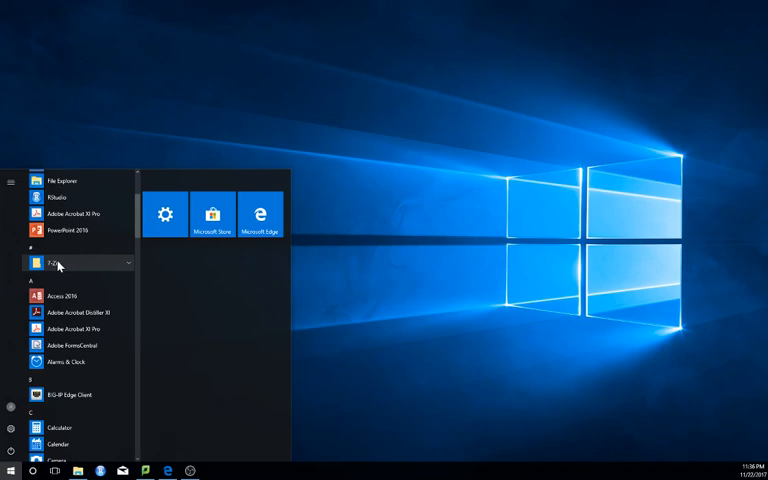
scroll("down", 3)
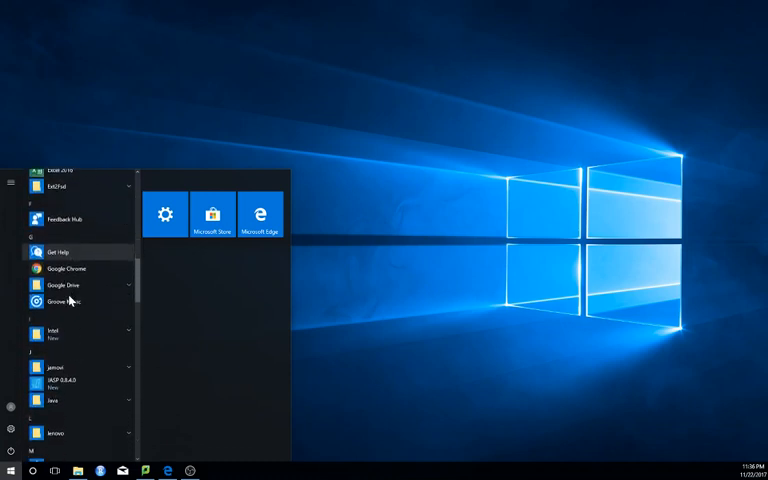
scroll("down", 3)
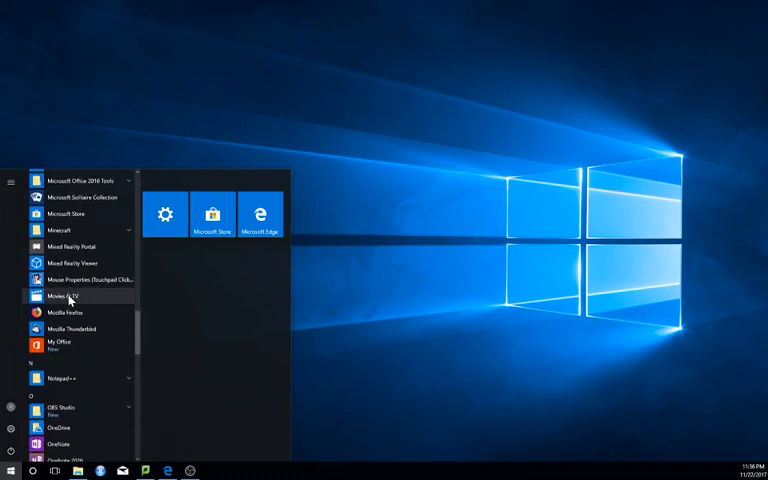
scroll("down", 3)
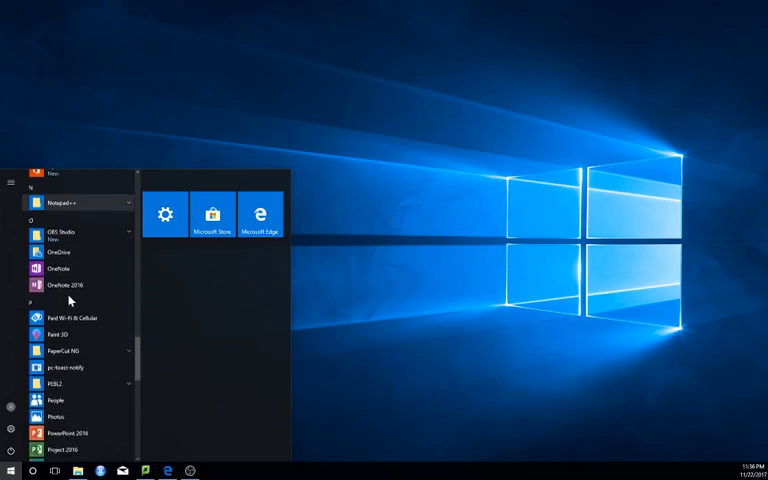
scroll("down", 3)
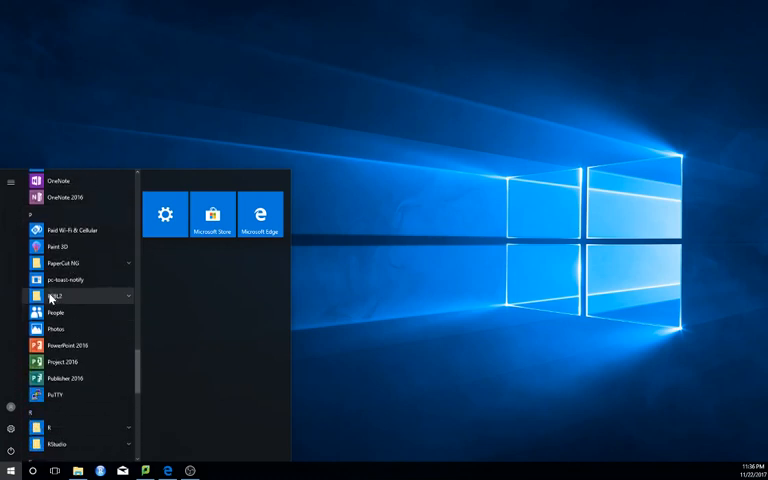
left_click(56, 296)
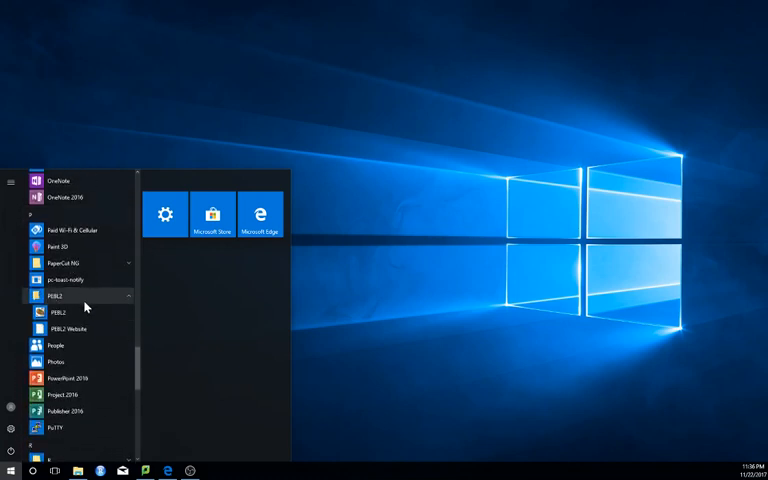
mouse_move(70, 312)
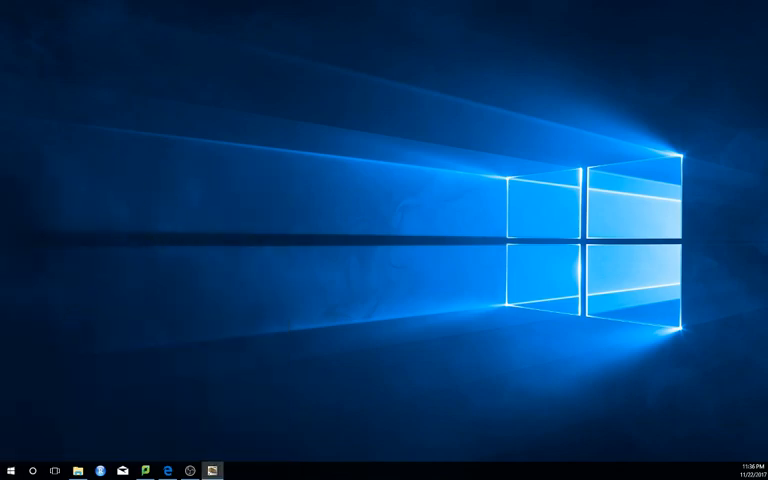
left_click(210, 468)
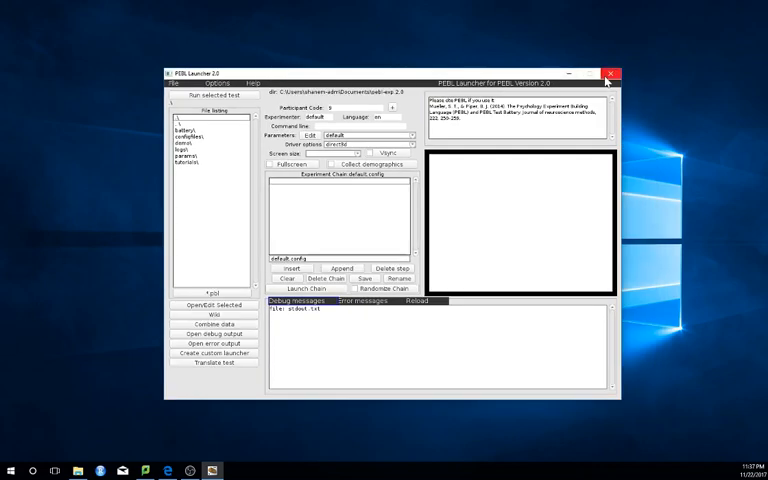
- Look over the PEBL Launcher window with its experiment list and debug output
left_click(614, 68)
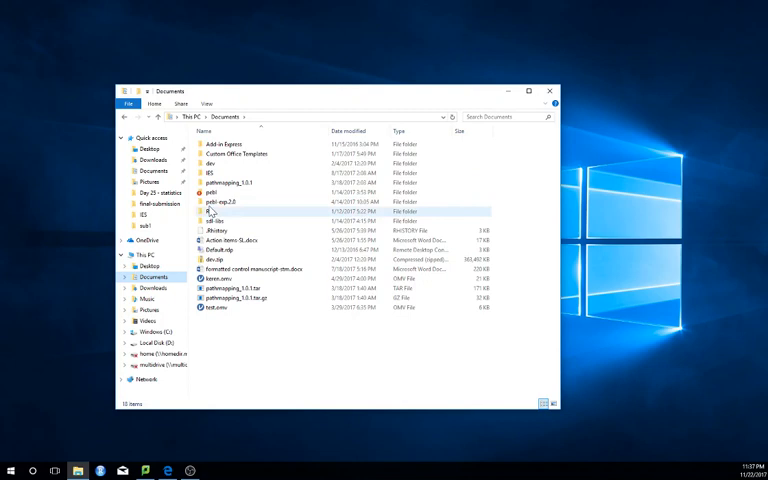
mouse_move(210, 208)
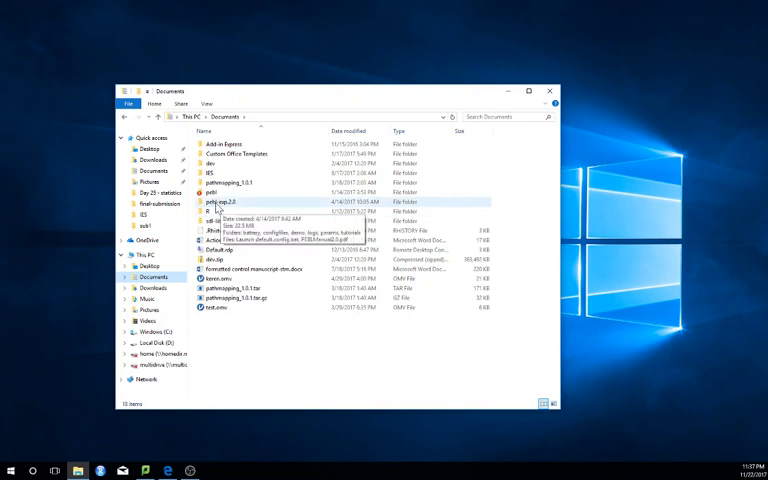
- Browse the pebl-exp folder's subfolders in Documents, return, and bring up the Start app list
double_click(210, 202)
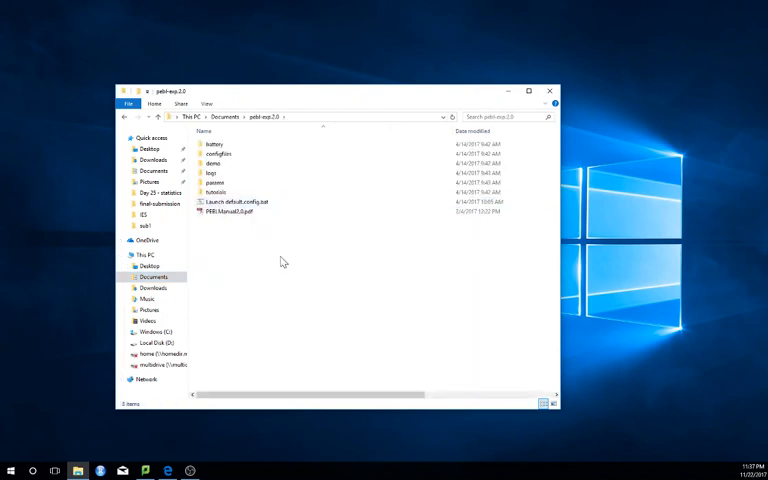
left_click(240, 212)
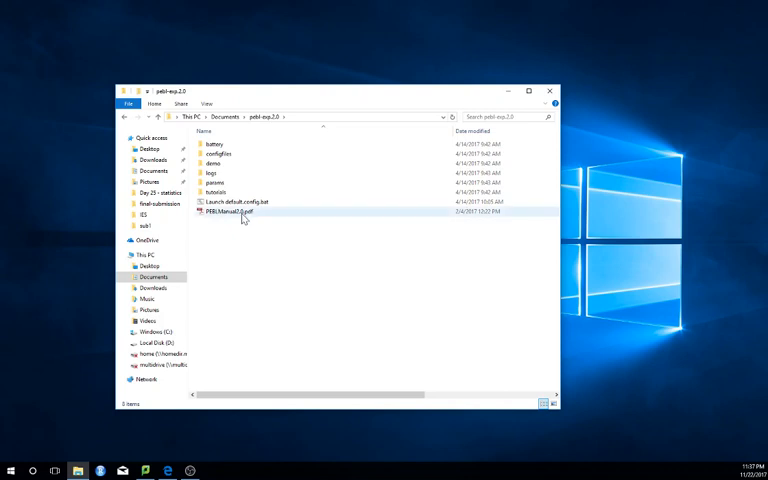
left_click(230, 212)
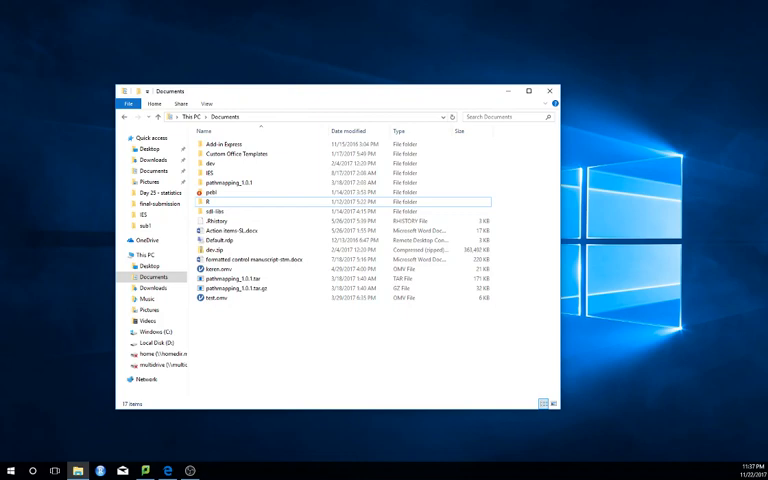
left_click(10, 464)
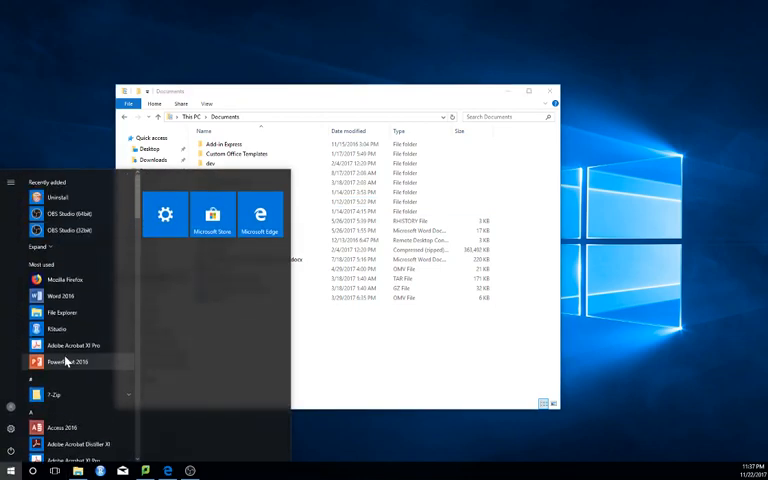
- Agree to create the PEBL experiment directory in Documents and install the basic scripts
scroll("down", 3)
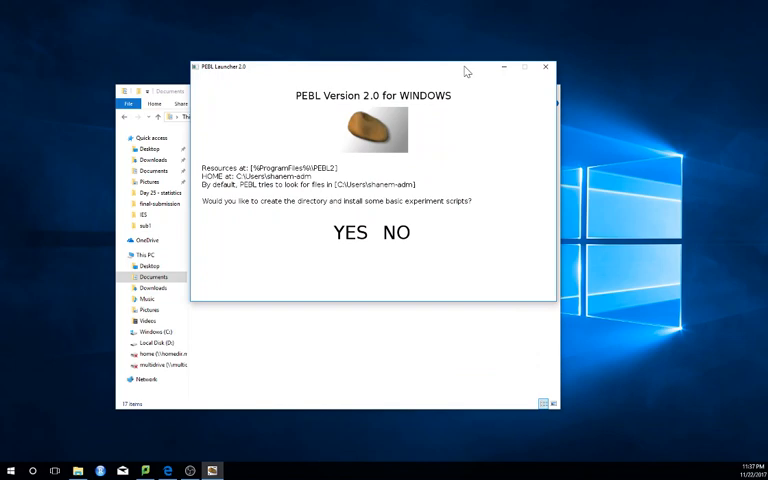
mouse_move(324, 208)
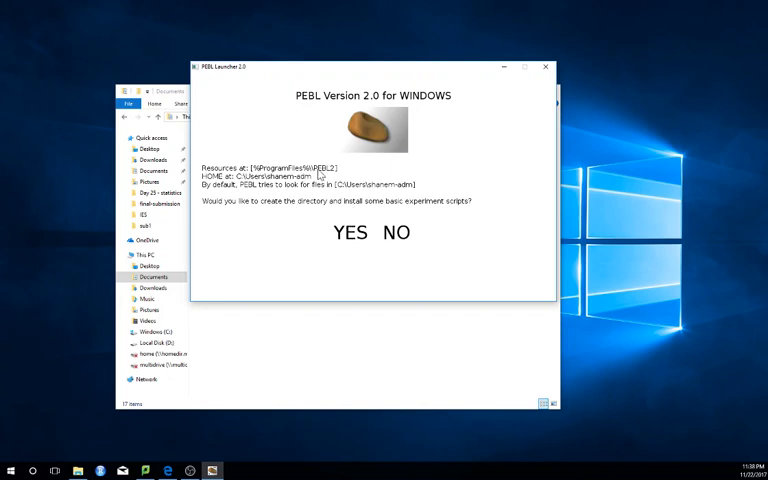
left_click(350, 232)
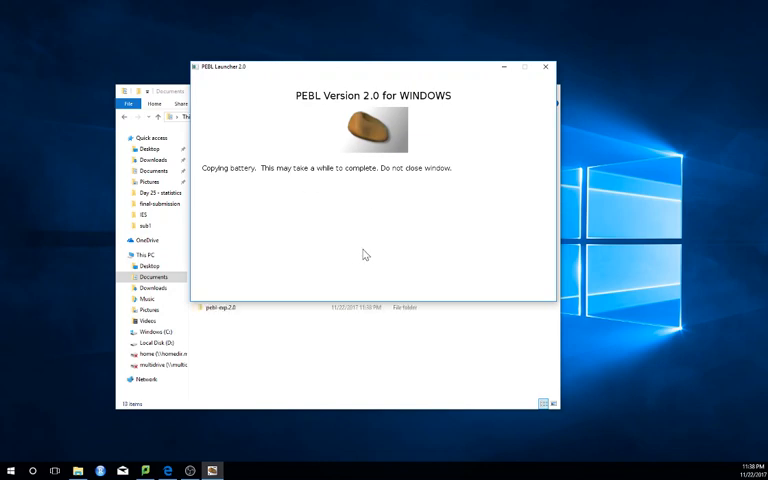
mouse_move(392, 68)
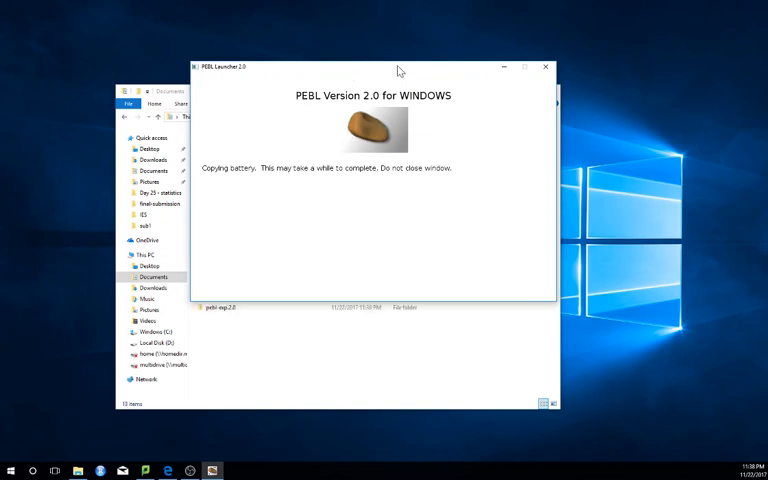
mouse_move(338, 332)
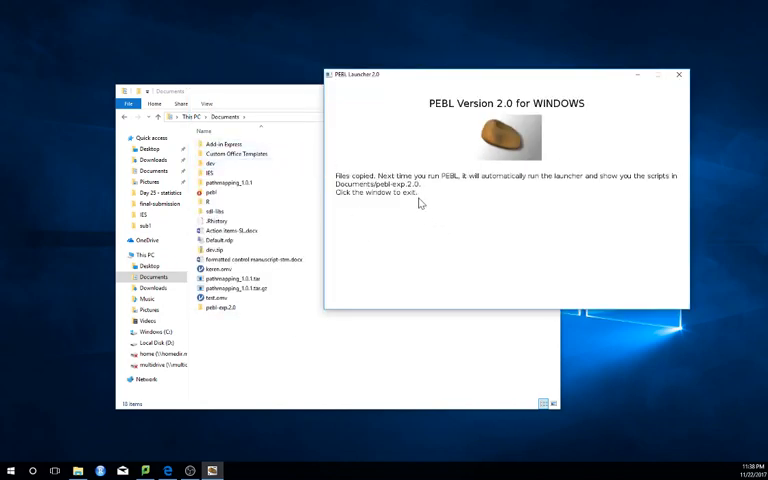
mouse_move(518, 184)
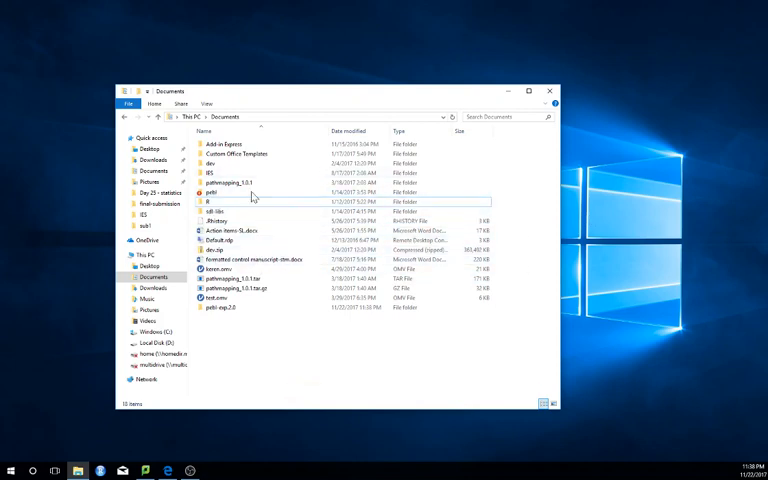
left_click(216, 192)
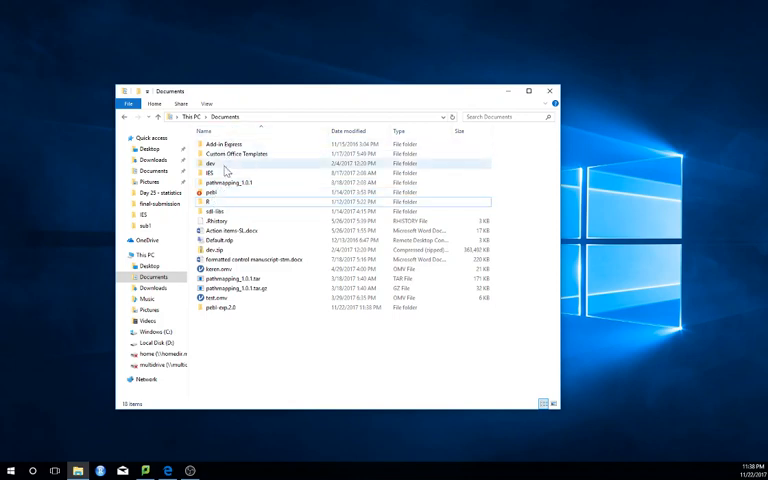
mouse_move(218, 312)
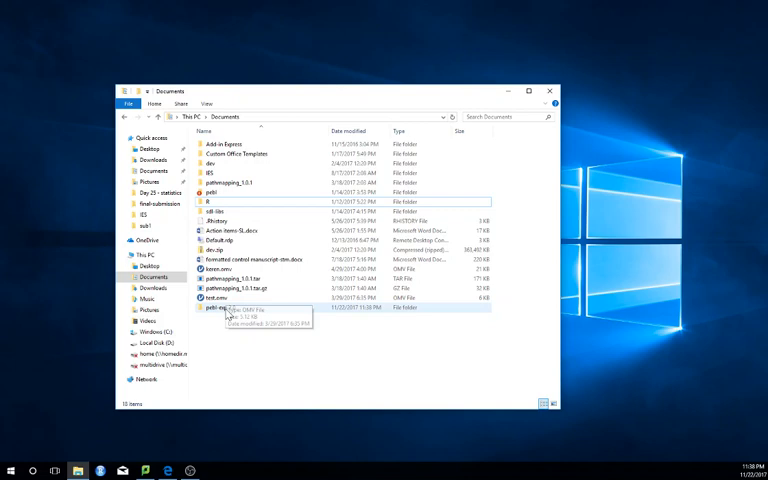
mouse_move(200, 332)
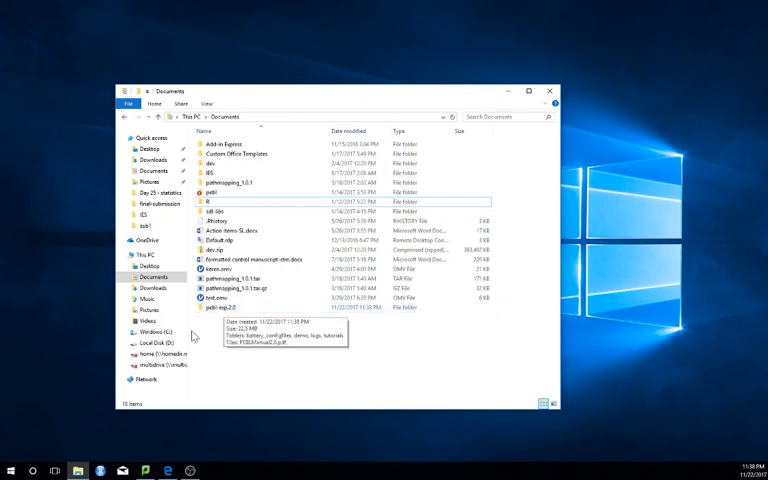
- Scroll the Start menu app list toward PEBL to launch it again
left_click(12, 462)
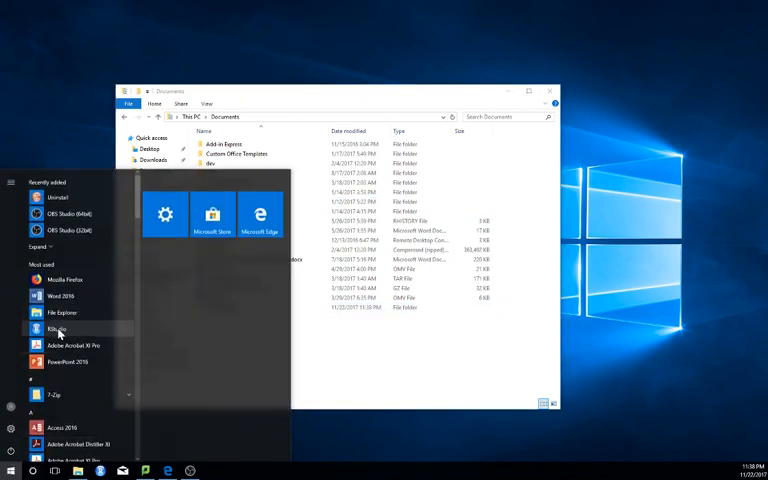
scroll("down", 3)
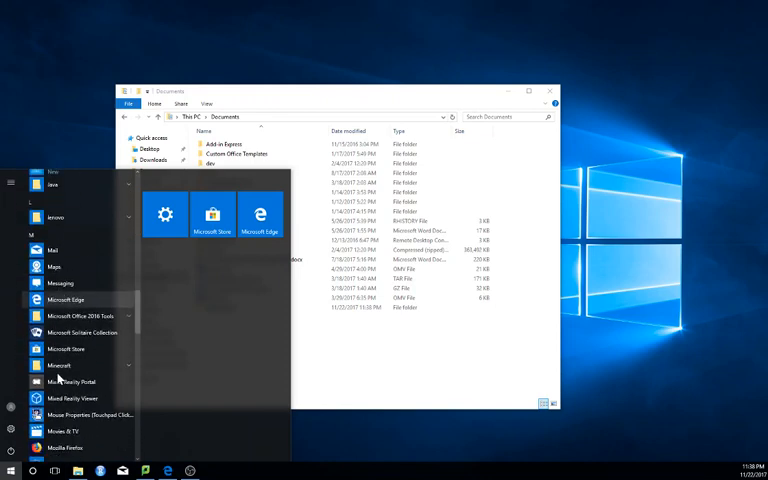
scroll("down", 3)
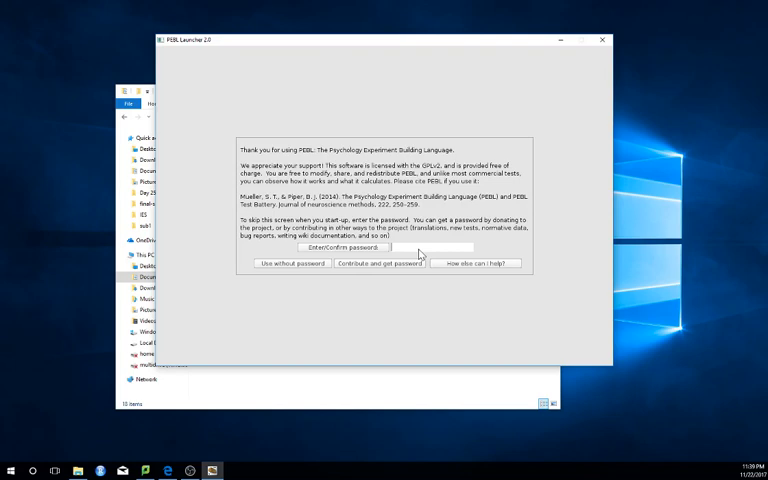
mouse_move(280, 242)
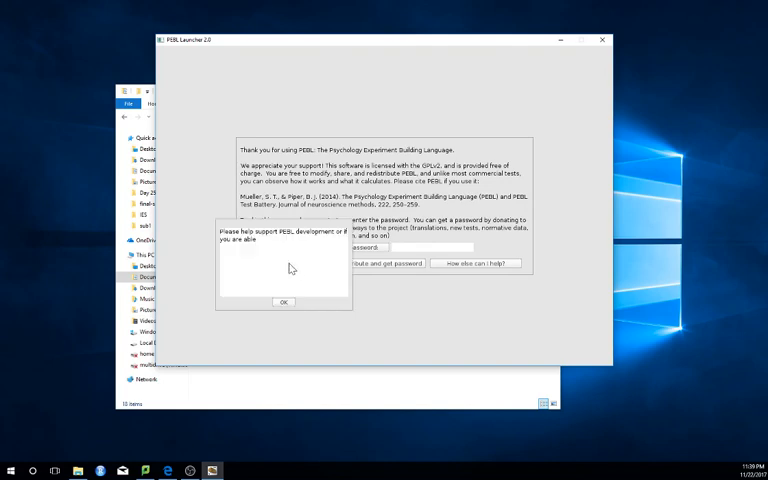
- Dismiss the support reminder to reach the PEBL Launcher main window
left_click(284, 302)
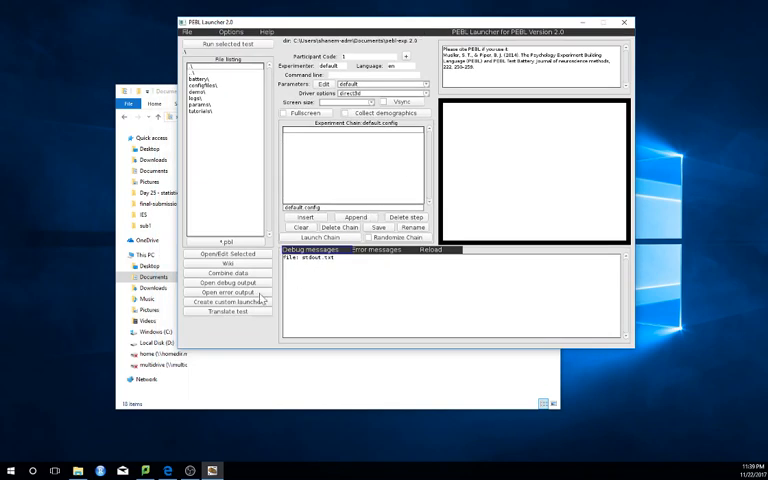
mouse_move(228, 306)
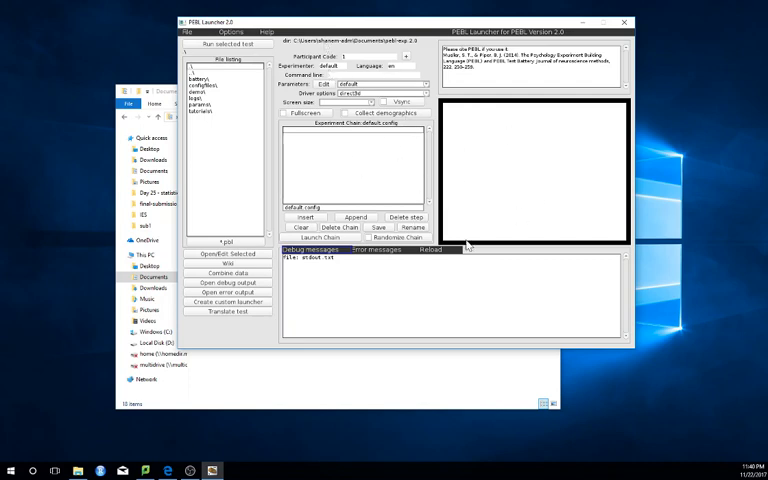
left_click(268, 32)
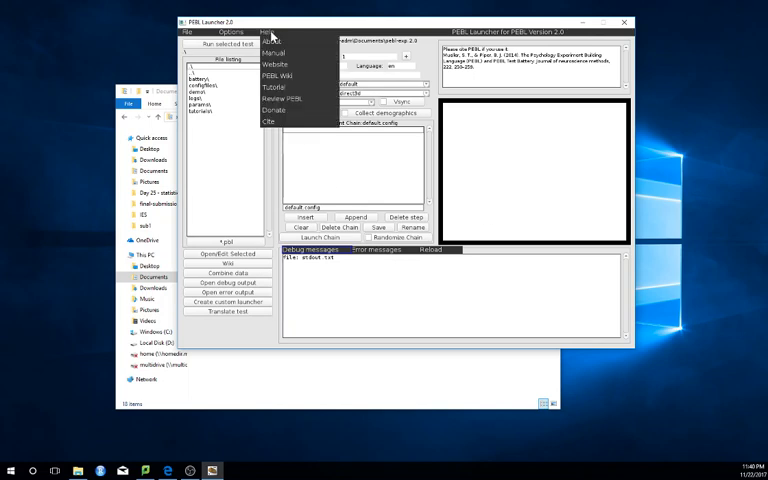
mouse_move(282, 66)
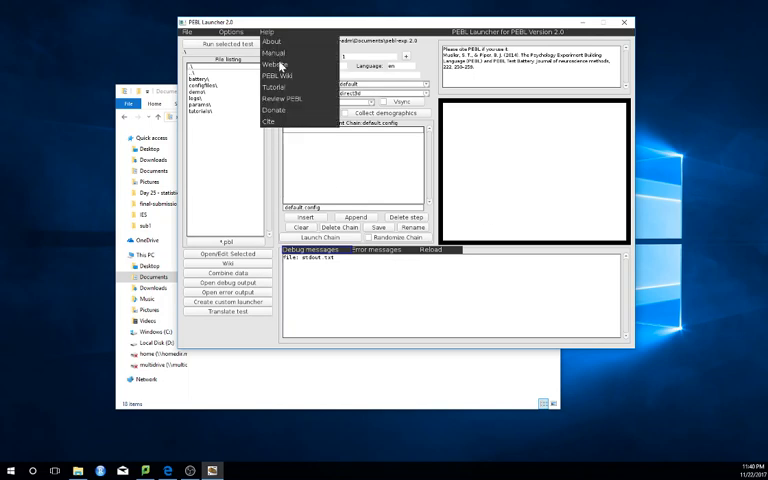
mouse_move(280, 52)
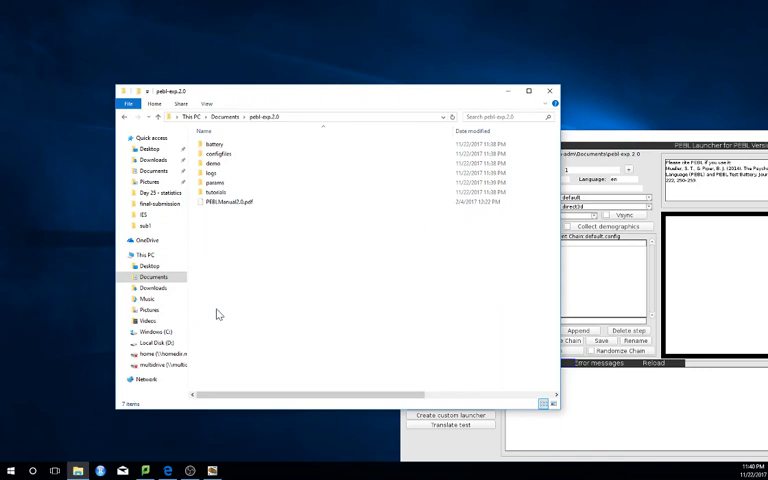
mouse_move(316, 90)
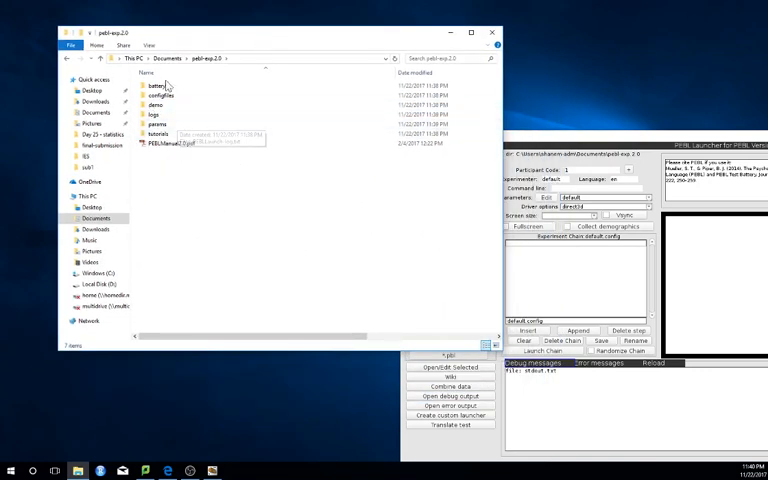
mouse_move(188, 200)
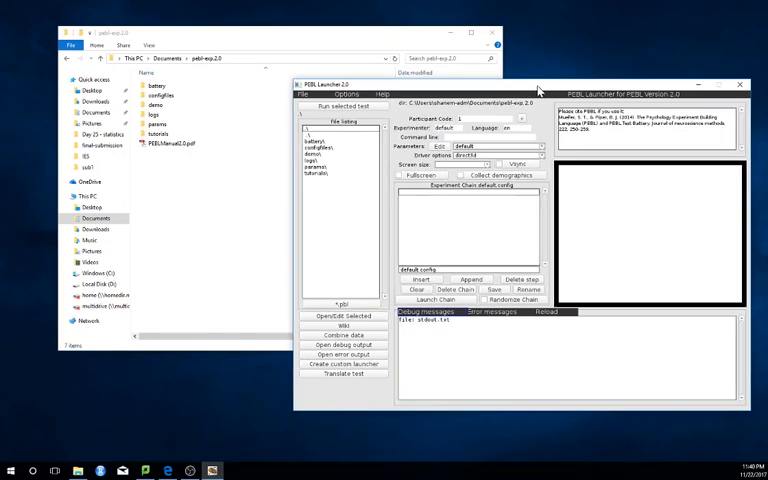
- Show the PEBL website notice from the launcher's Help menu and dismiss it
left_click(376, 92)
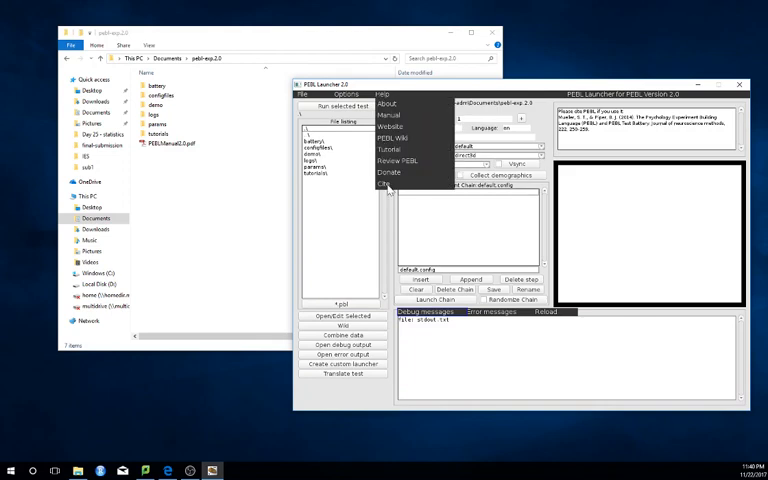
left_click(388, 172)
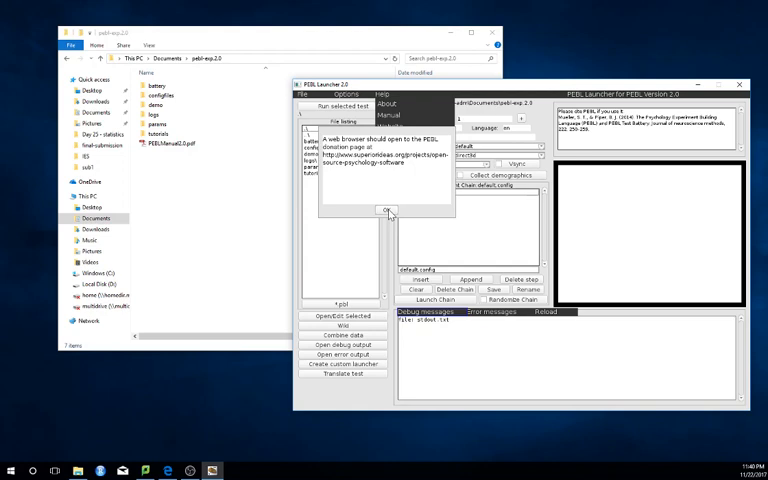
left_click(386, 210)
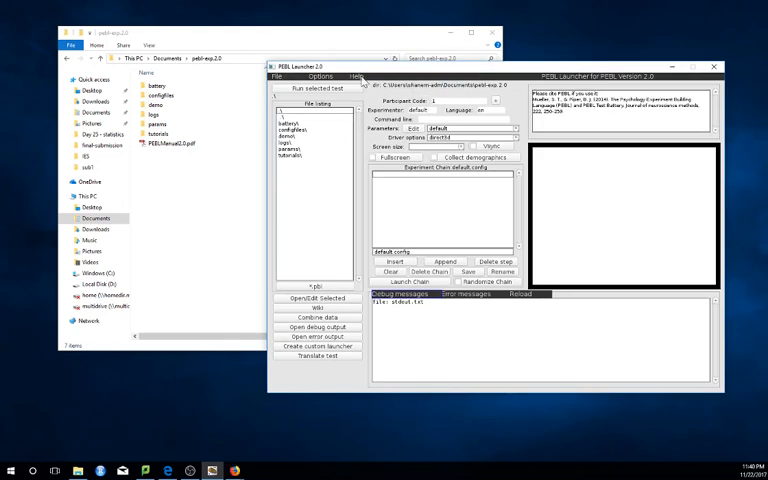
- Show the PEBL citation notice from the Help menu and dismiss it
left_click(356, 74)
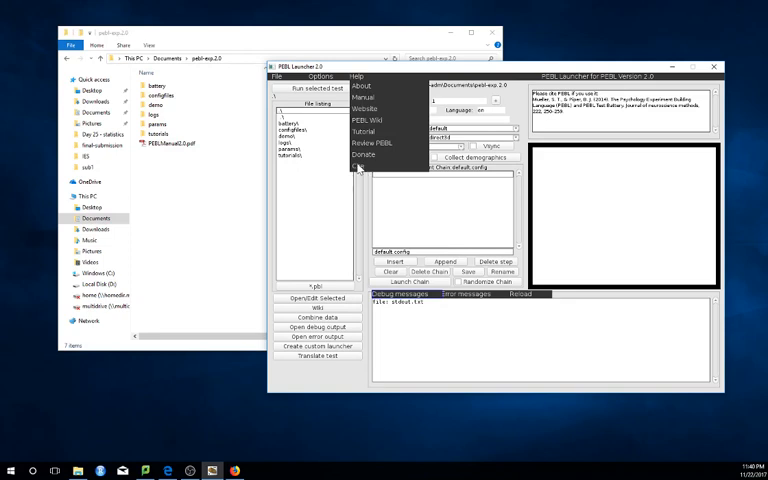
left_click(362, 86)
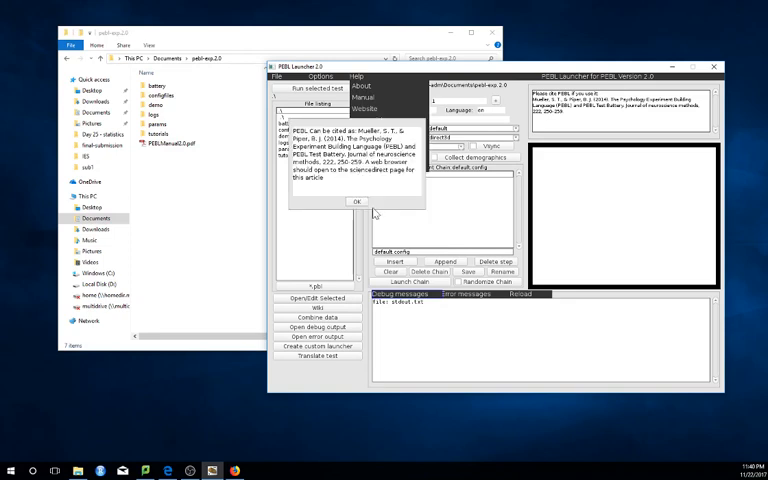
mouse_move(362, 208)
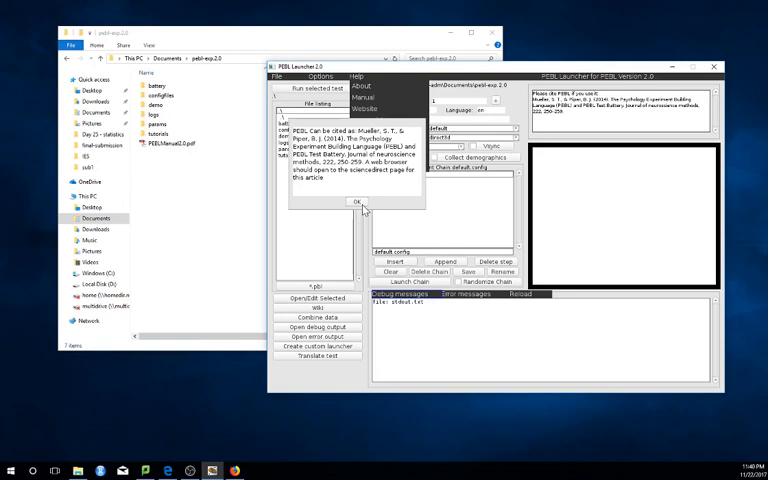
left_click(350, 204)
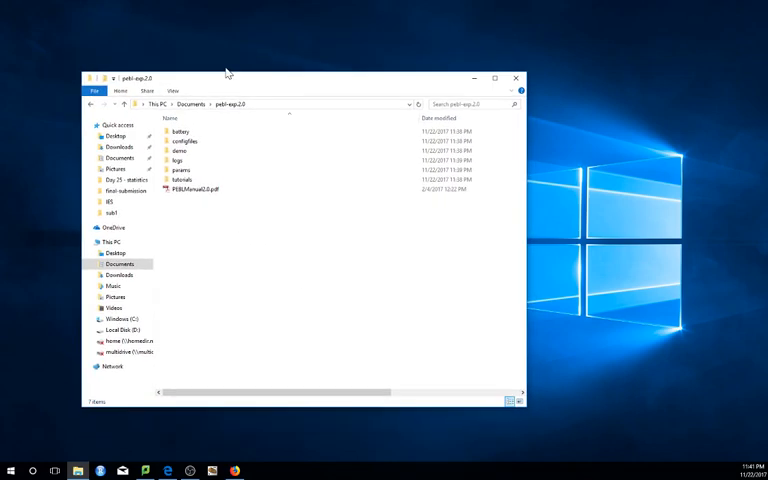
left_click_drag(228, 76, 228, 138)
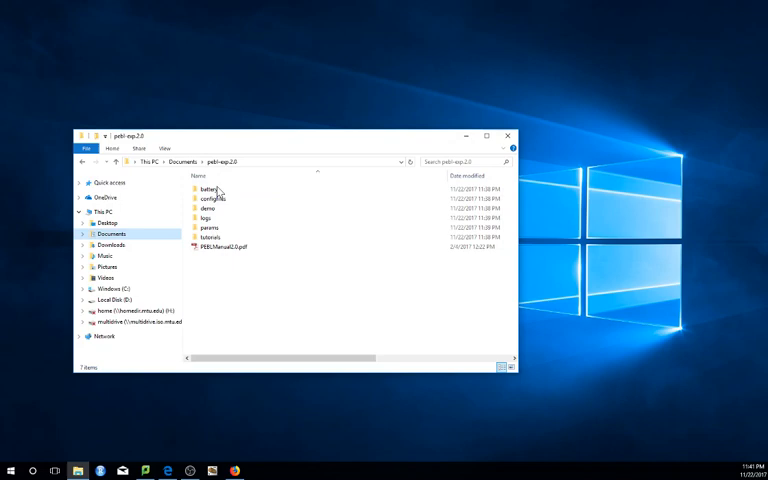
mouse_move(250, 264)
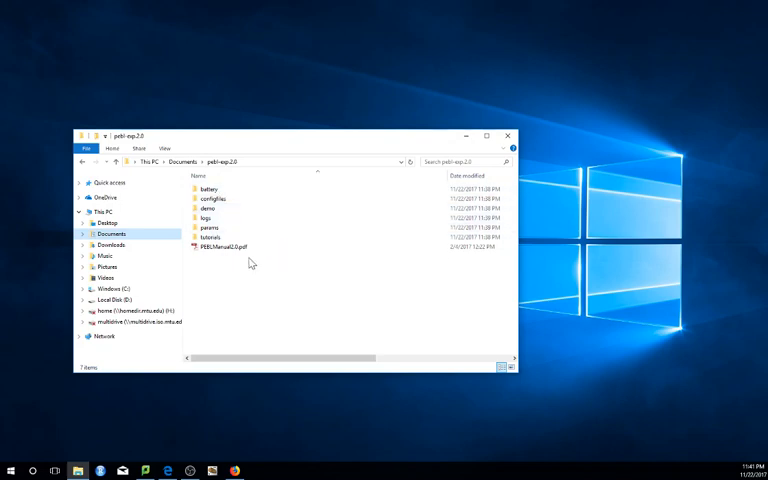
mouse_move(248, 296)
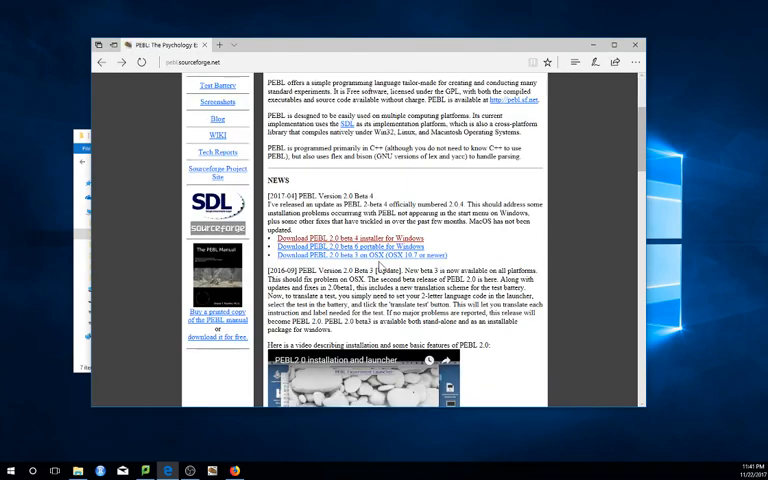
mouse_move(350, 246)
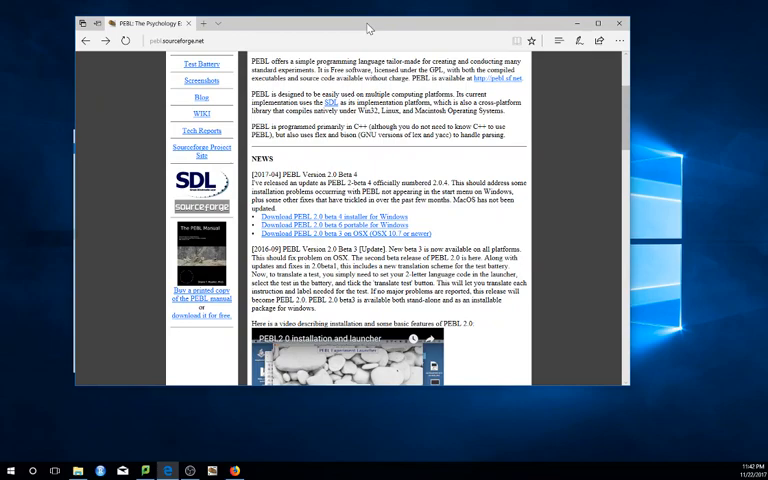
mouse_move(372, 28)
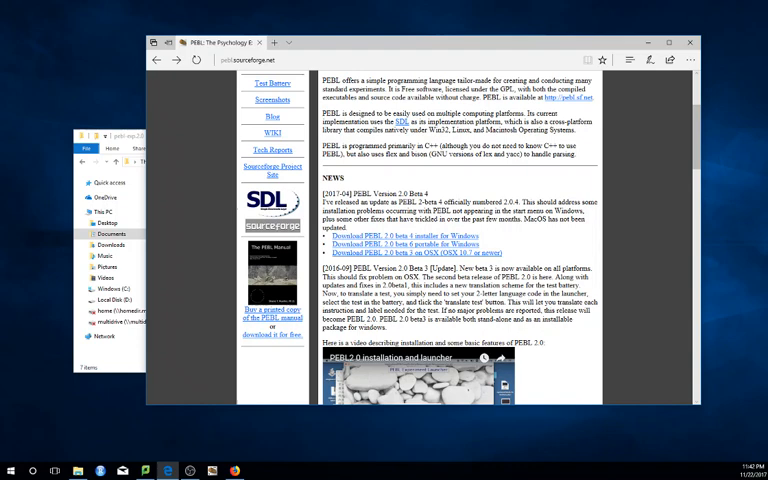
mouse_move(488, 190)
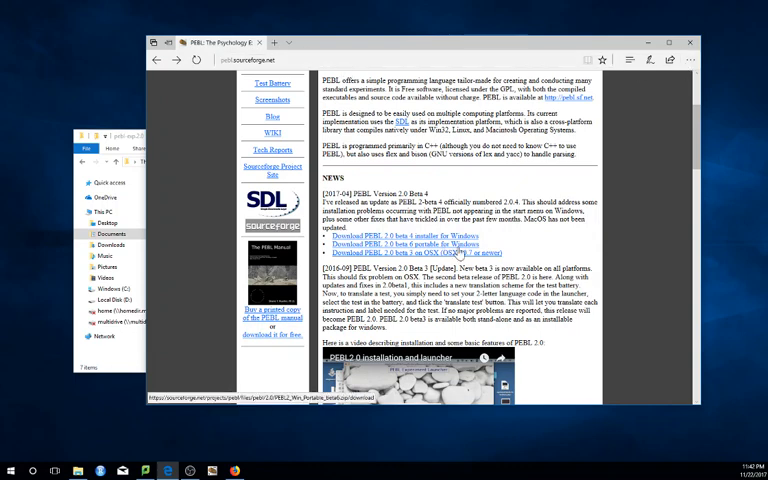
- Follow the 'Download PEBL 2.0 beta (portable zip)' link in the homepage news section
left_click(688, 64)
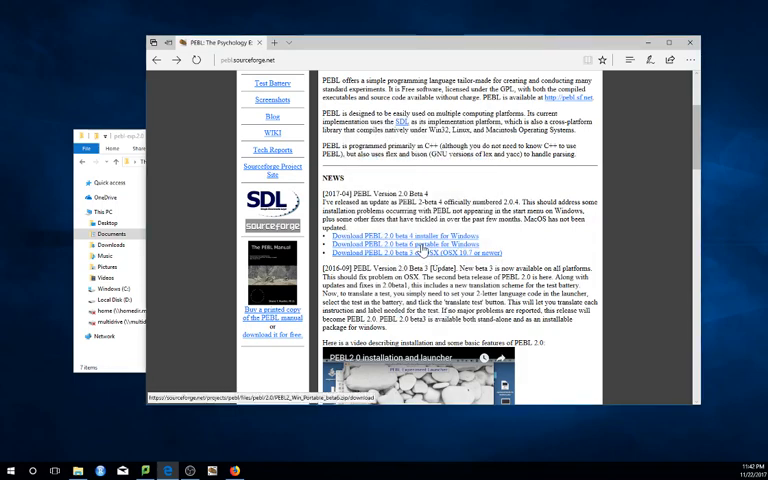
- Save PEBL2_Win_Portable_latest.zip from SourceForge and let the download run
left_click(364, 252)
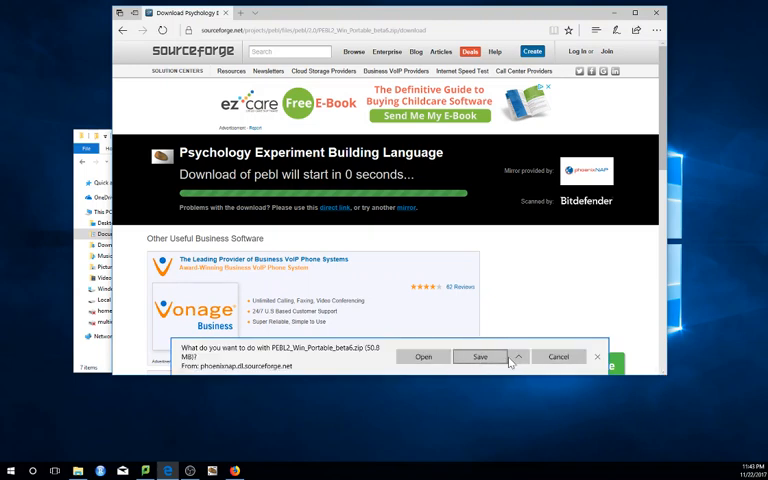
left_click(480, 356)
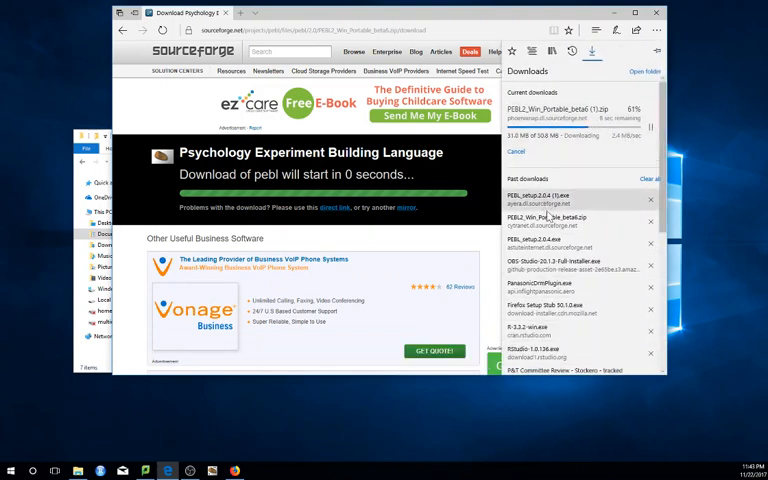
mouse_move(532, 224)
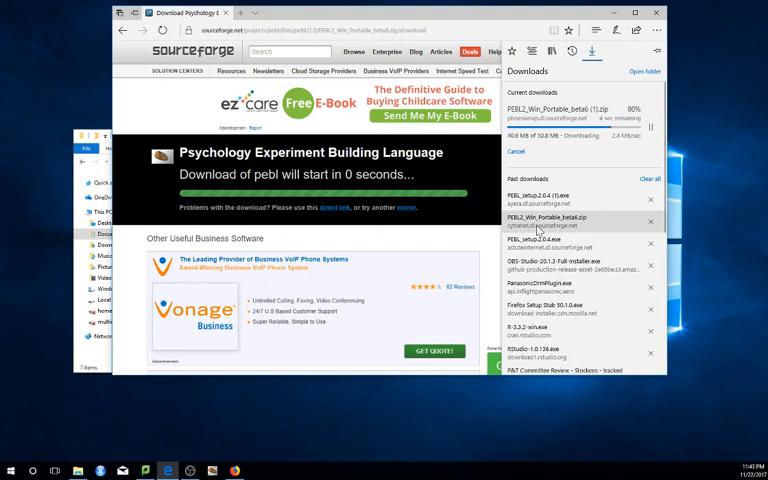
mouse_move(578, 224)
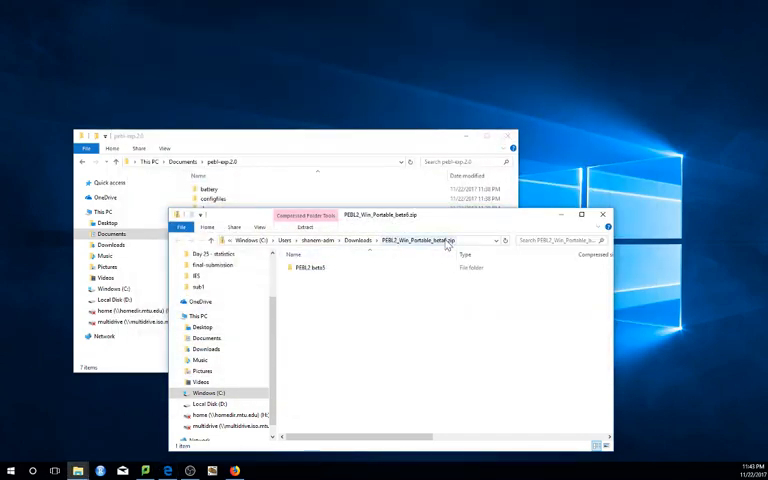
- Drag the PEBL folder out of the zip onto the desktop to start extracting its 1,980 items
left_click(308, 268)
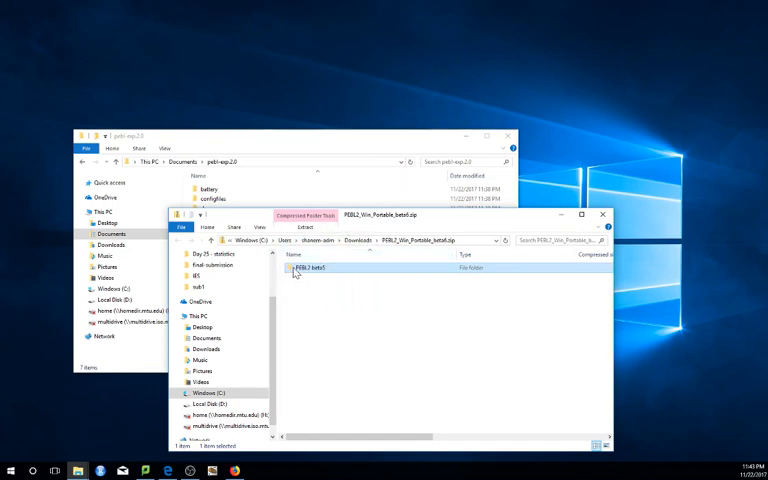
left_click_drag(300, 268, 410, 200)
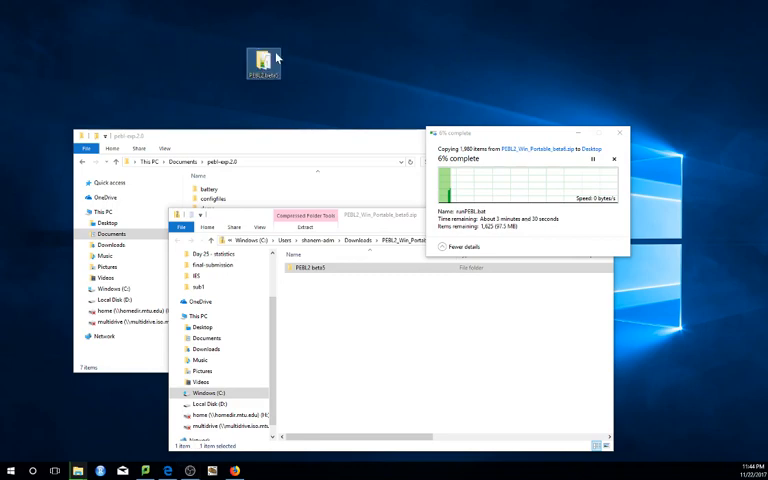
mouse_move(316, 60)
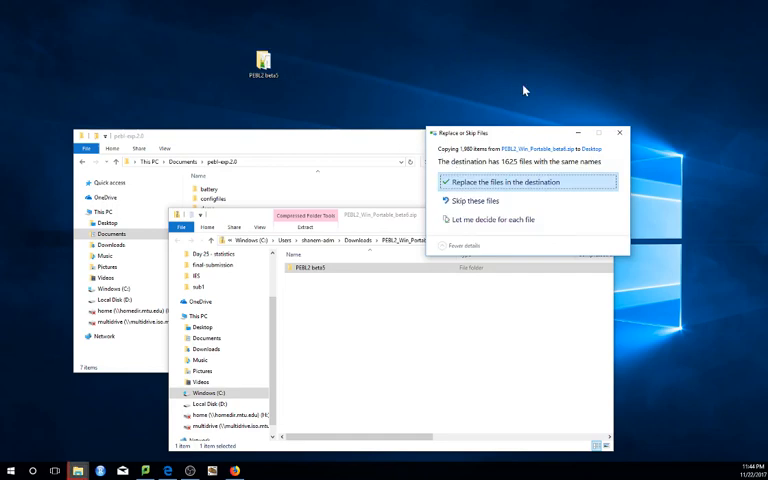
mouse_move(298, 88)
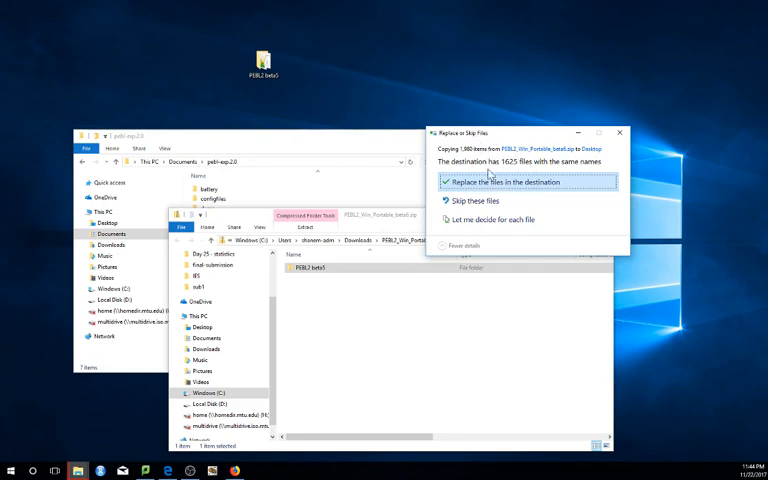
mouse_move(490, 184)
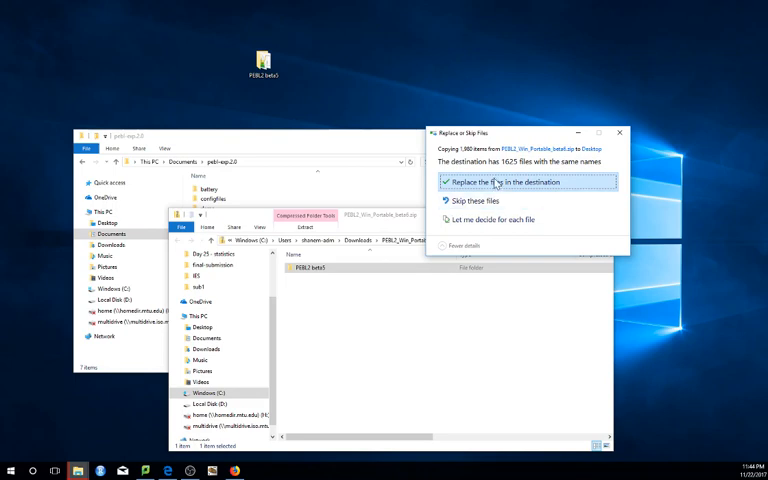
- Choose 'Replace the files in the destination' so the copy completes into the PEBL2 folder
left_click(496, 182)
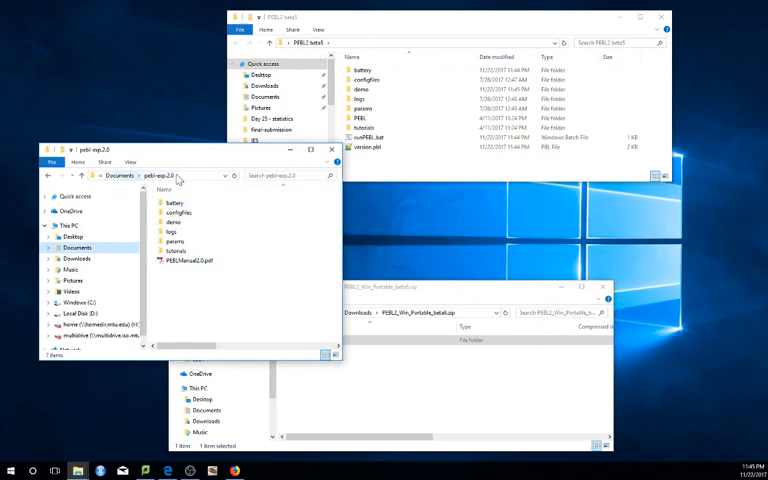
- Close the pebl-exp 2.0 Documents window and return to the extracted PEBL2 desktop folder
left_click(384, 78)
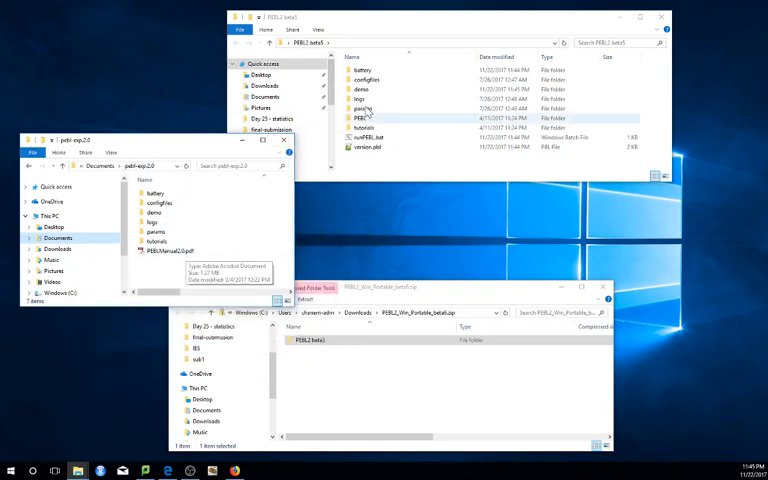
left_click(368, 148)
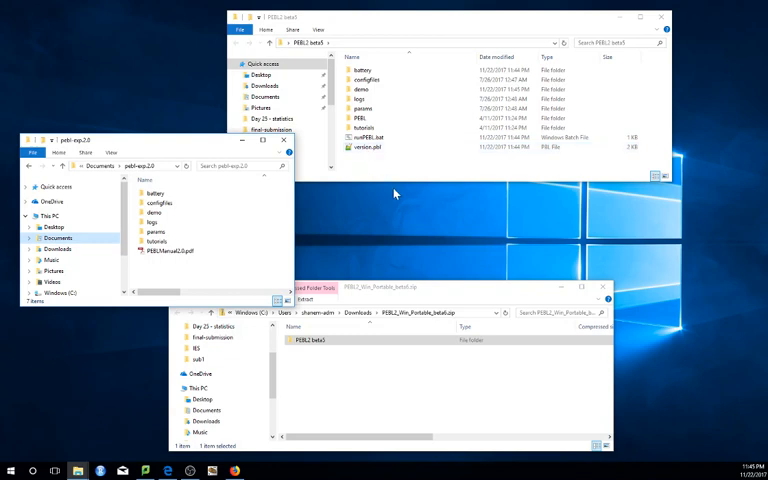
left_click(364, 100)
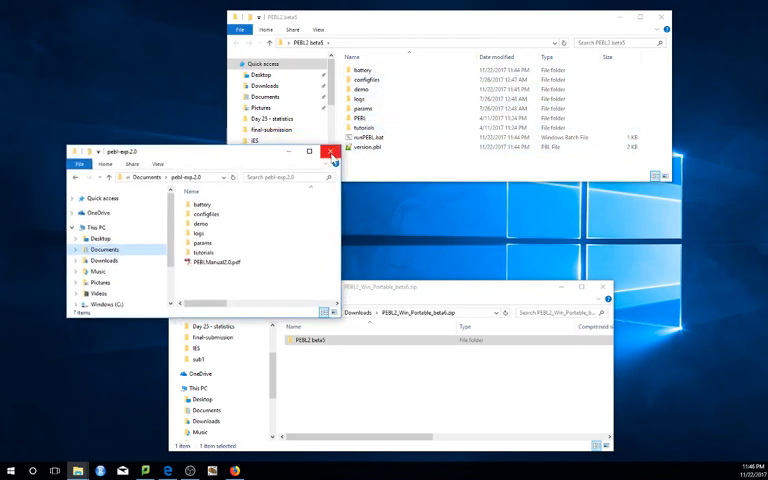
mouse_move(332, 152)
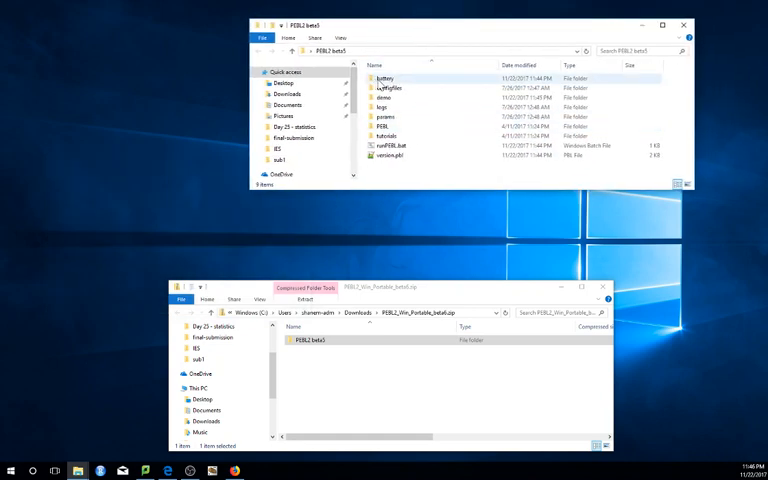
double_click(392, 78)
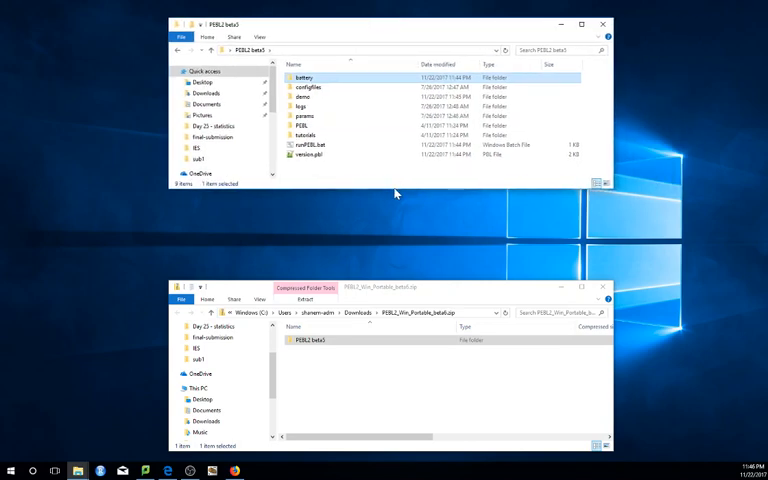
mouse_move(368, 194)
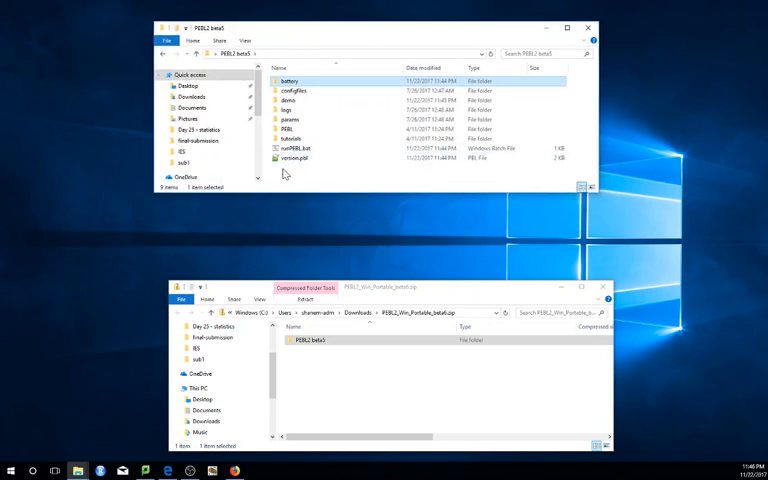
mouse_move(348, 148)
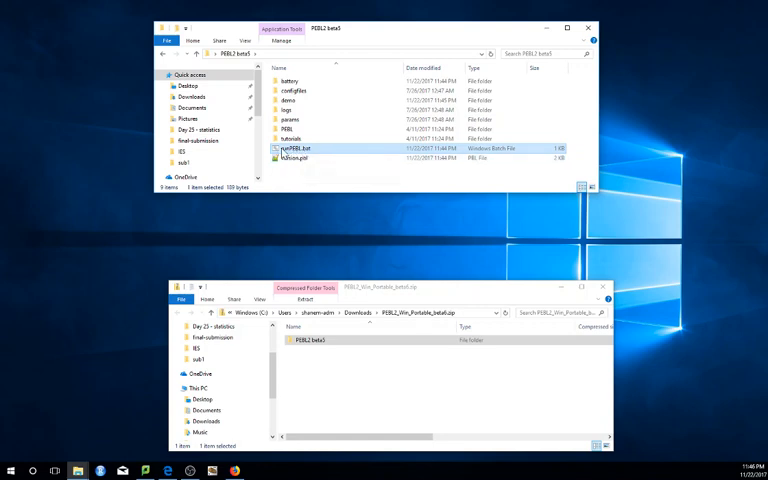
mouse_move(300, 156)
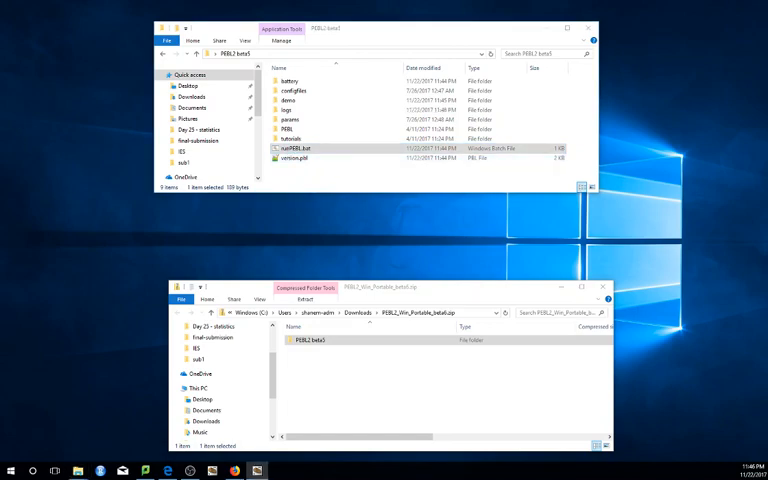
- Run runPEBL.bat, continue with 'Use without password' into the launcher, then close it
double_click(292, 148)
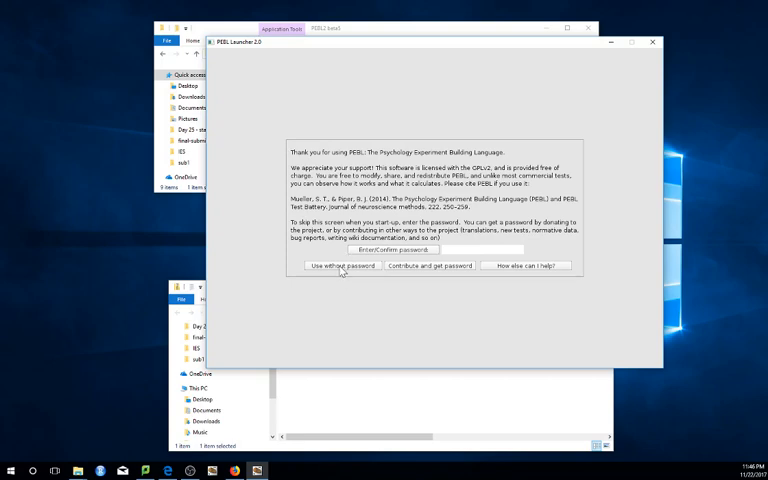
left_click(340, 264)
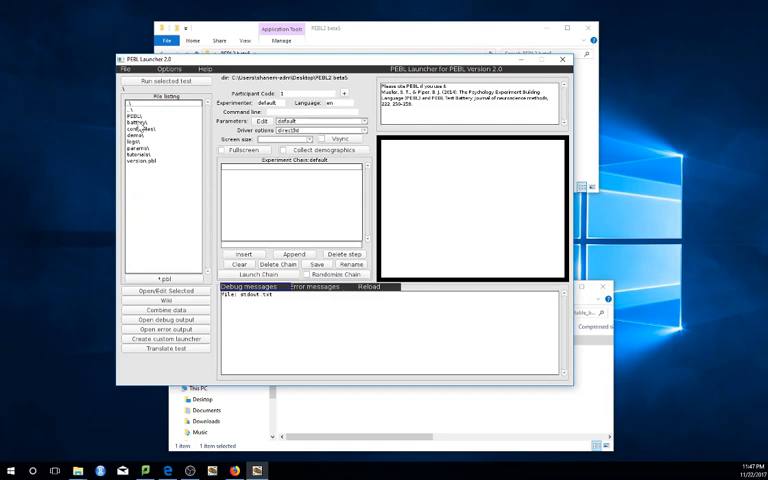
double_click(142, 124)
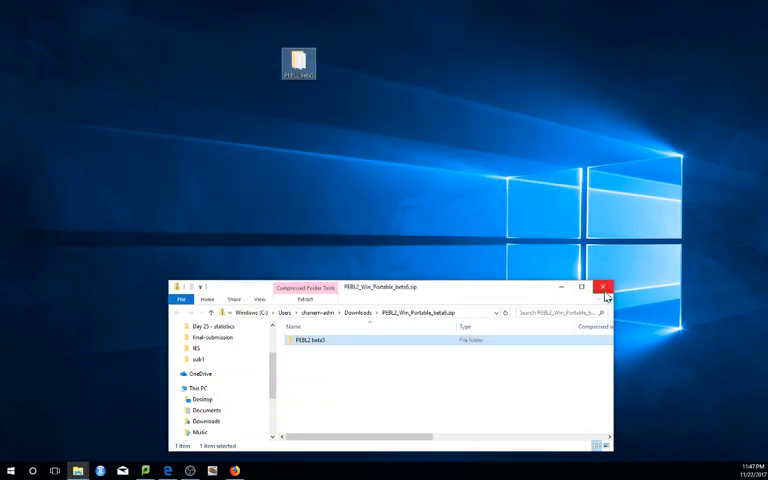
mouse_move(608, 292)
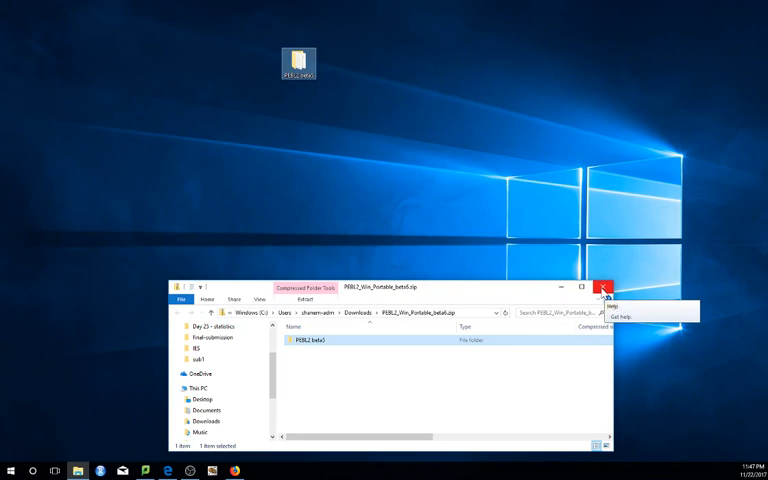
- Close the zip's Explorer window, leaving the desktop with the extracted PEBL folder
left_click(606, 288)
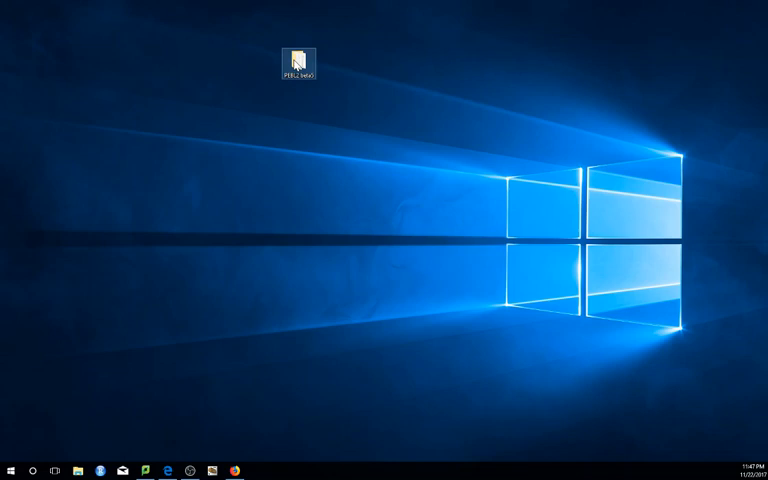
left_click_drag(296, 58, 300, 104)
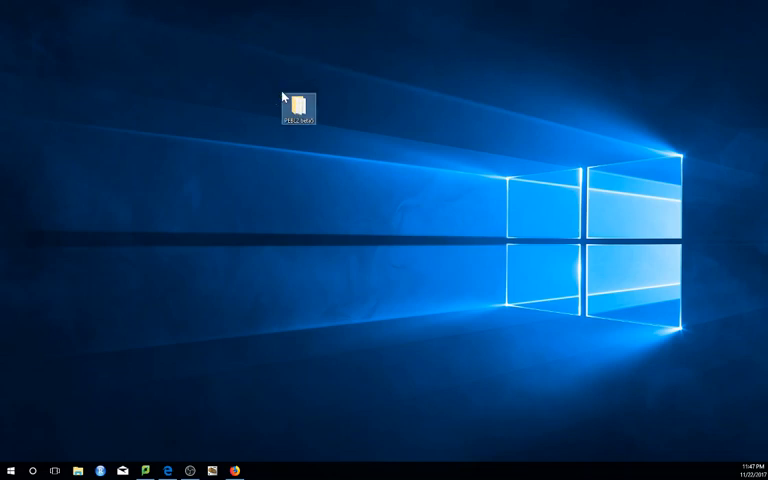